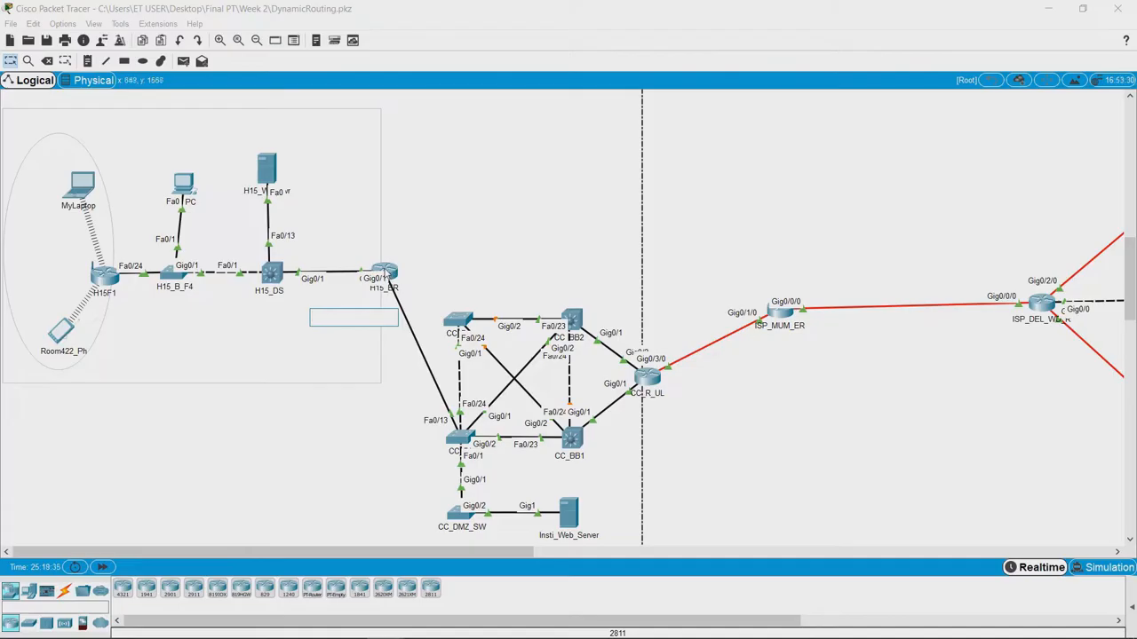
Step: View H15_ER's GigabitEthernet0/0 settings: IP 10.10.10.1, mask 255.0.0.0, port on
double_click(384, 270)
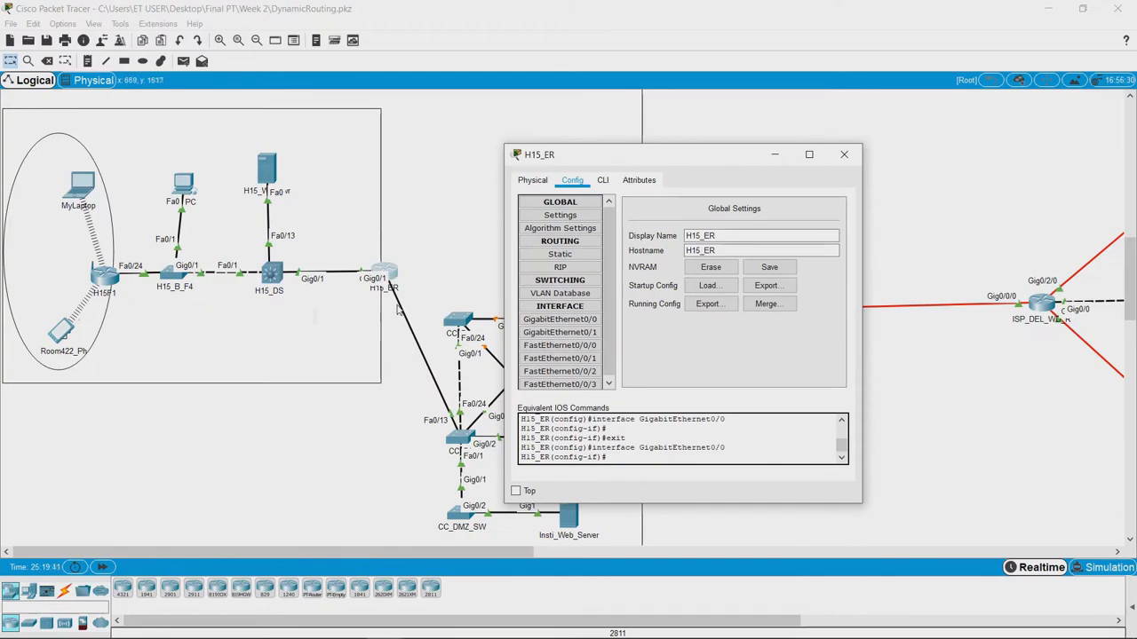
left_click(560, 320)
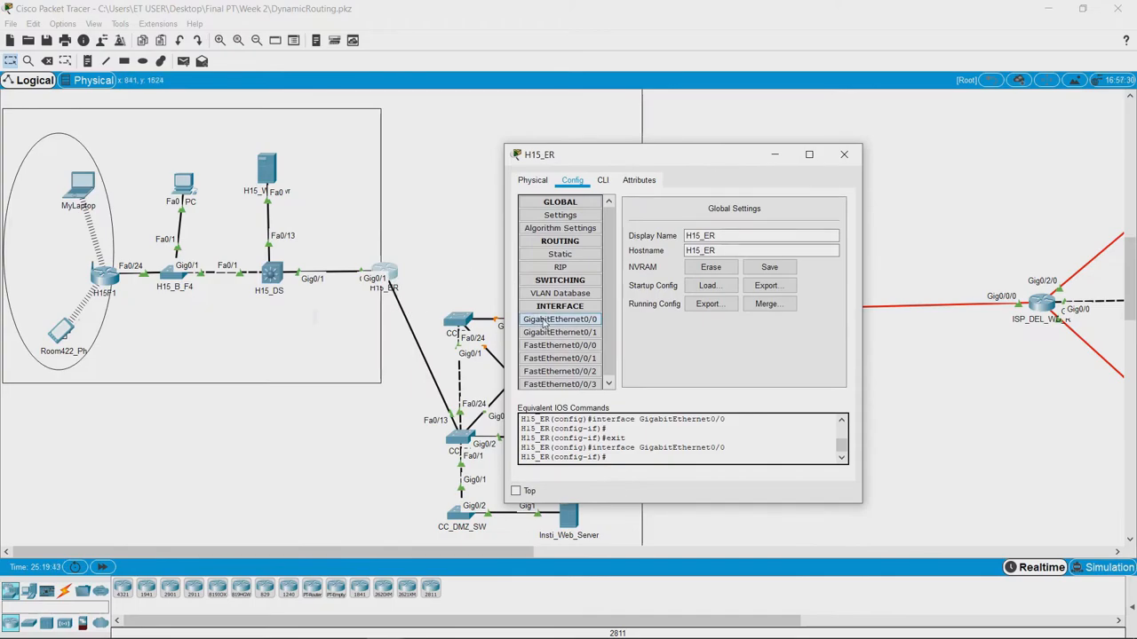
left_click(560, 319)
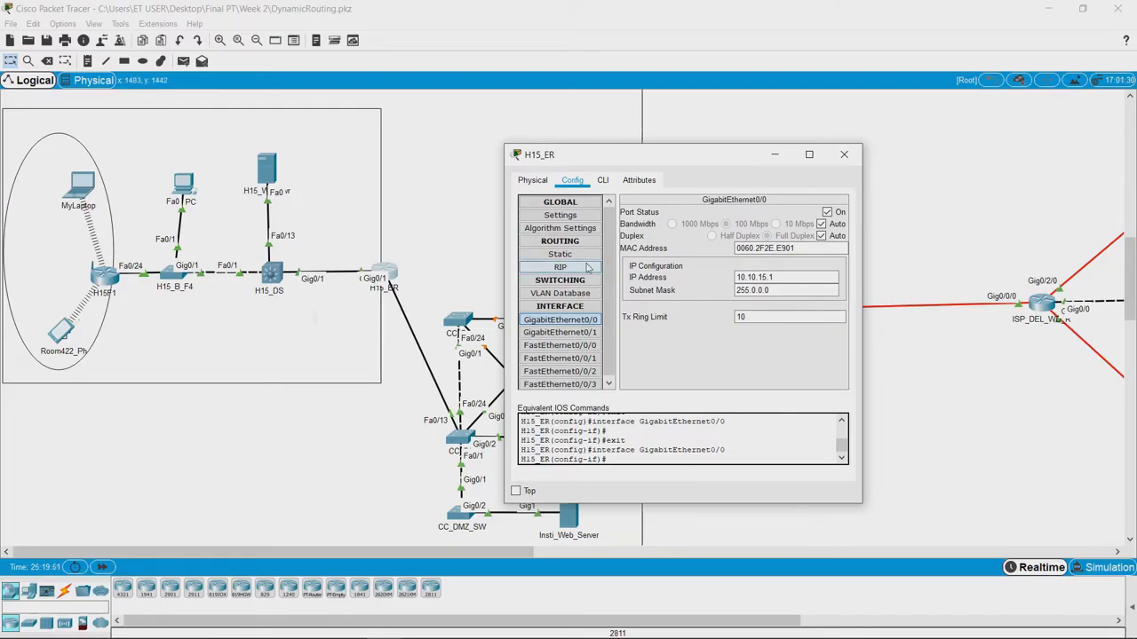
Step: Enter a static route on H15_ER with network 0.0.0.0, mask 0.0.0.0 and next hop 10.0.0.1
left_click(559, 255)
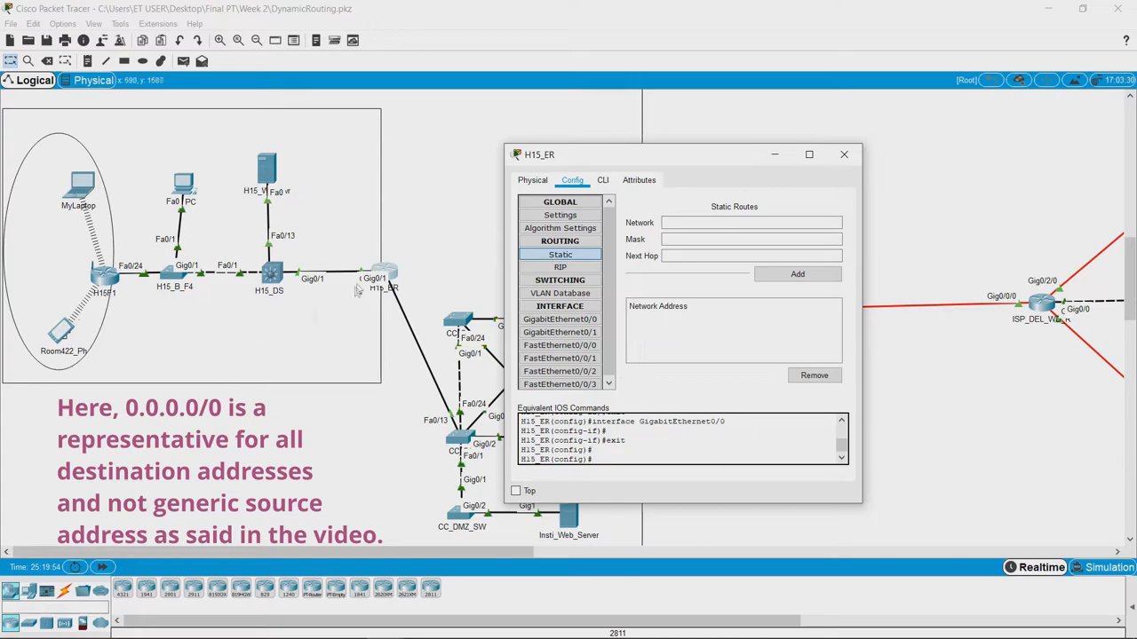
mouse_move(625, 269)
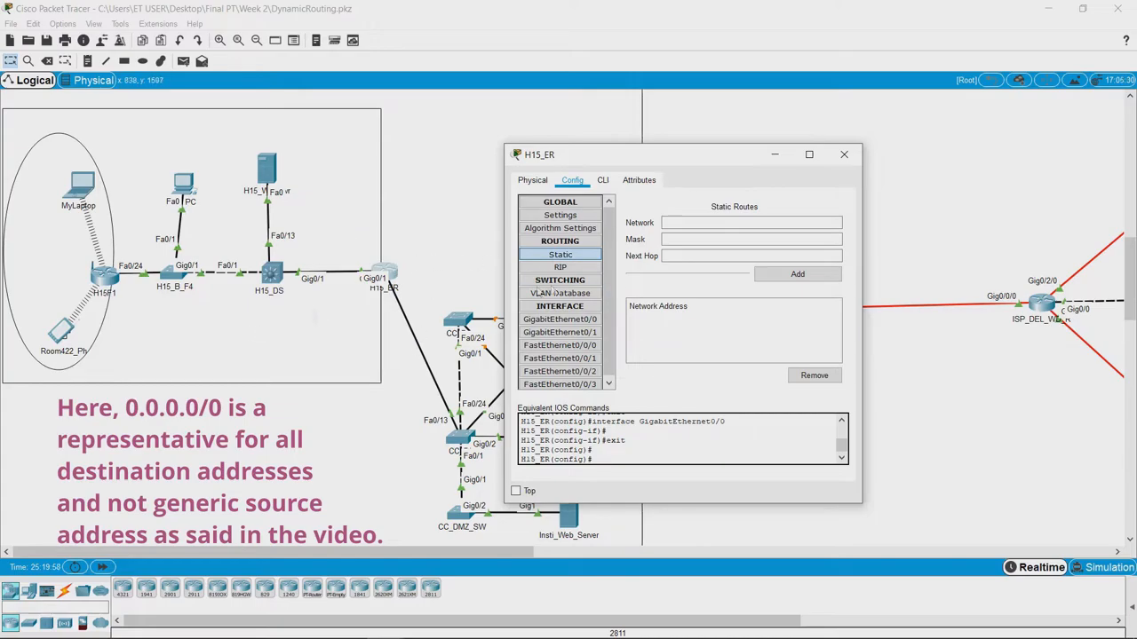
left_click(750, 223)
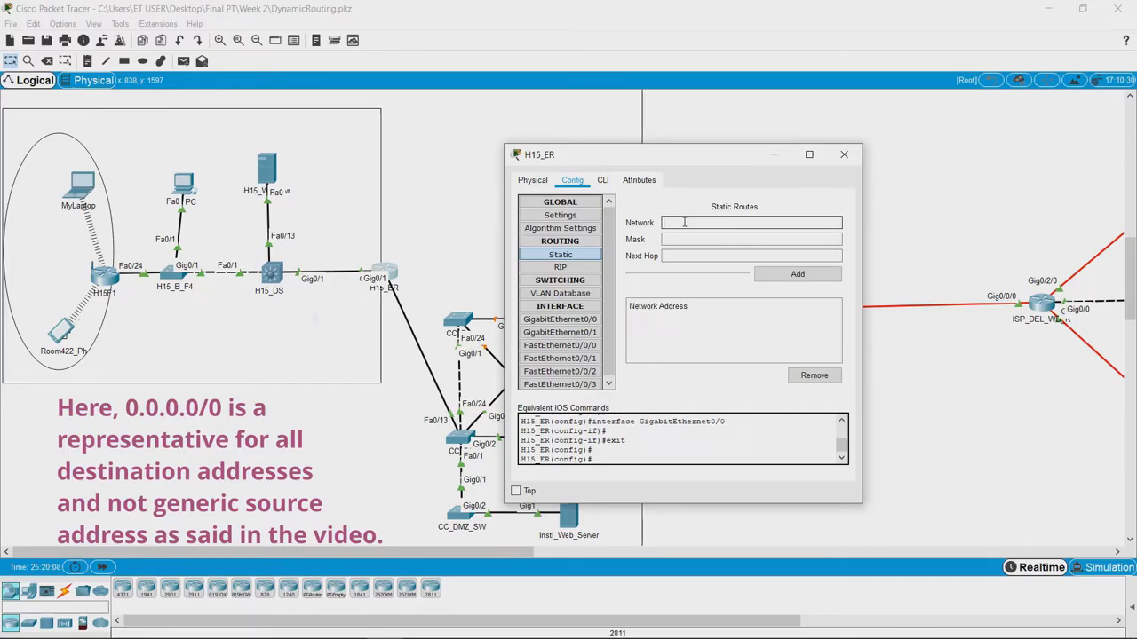
type("0.0.0.0")
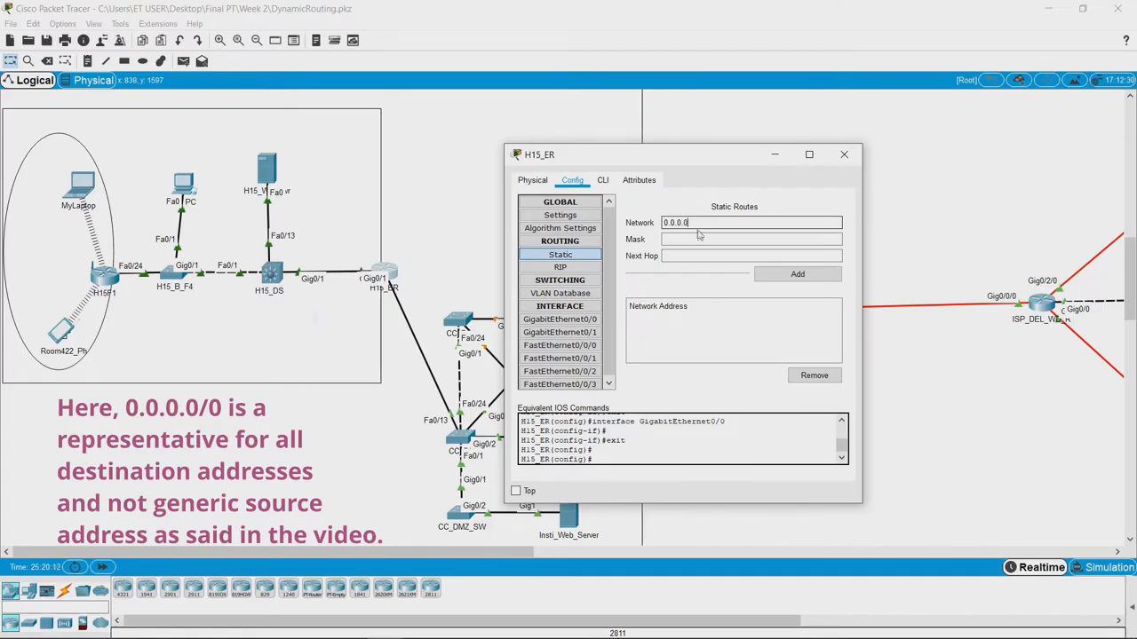
triple_click(702, 223)
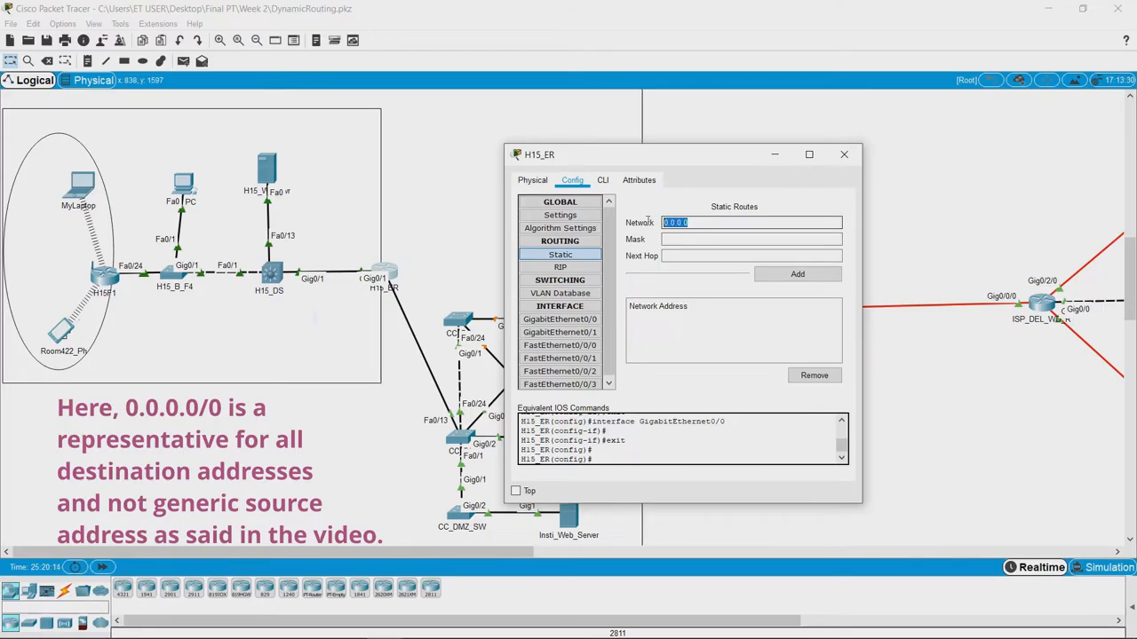
left_click(749, 238)
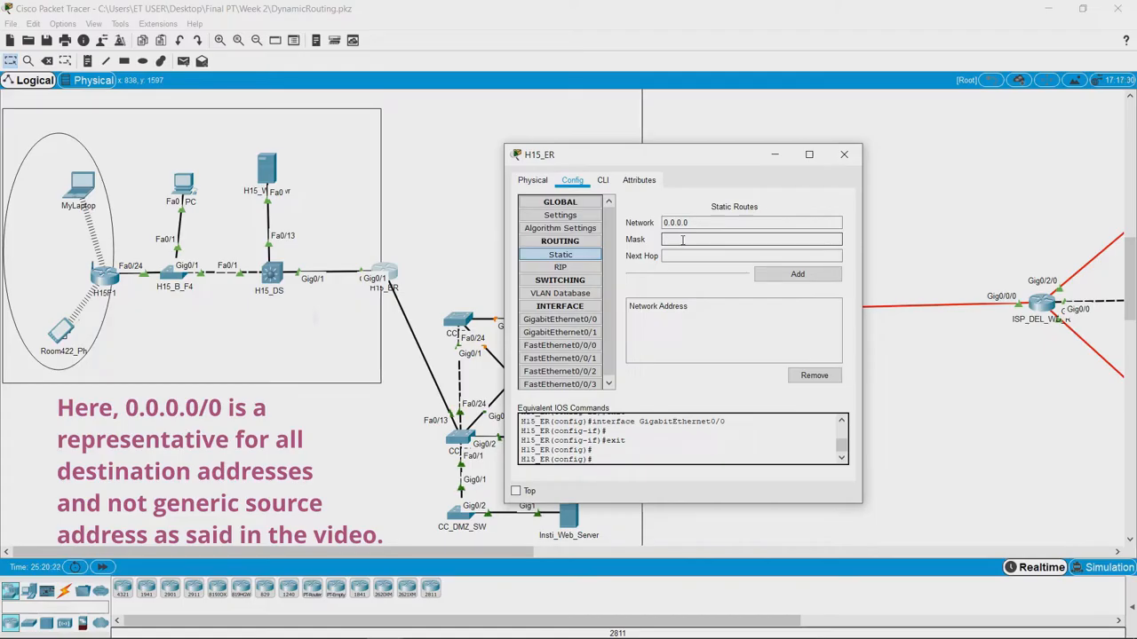
type("255.")
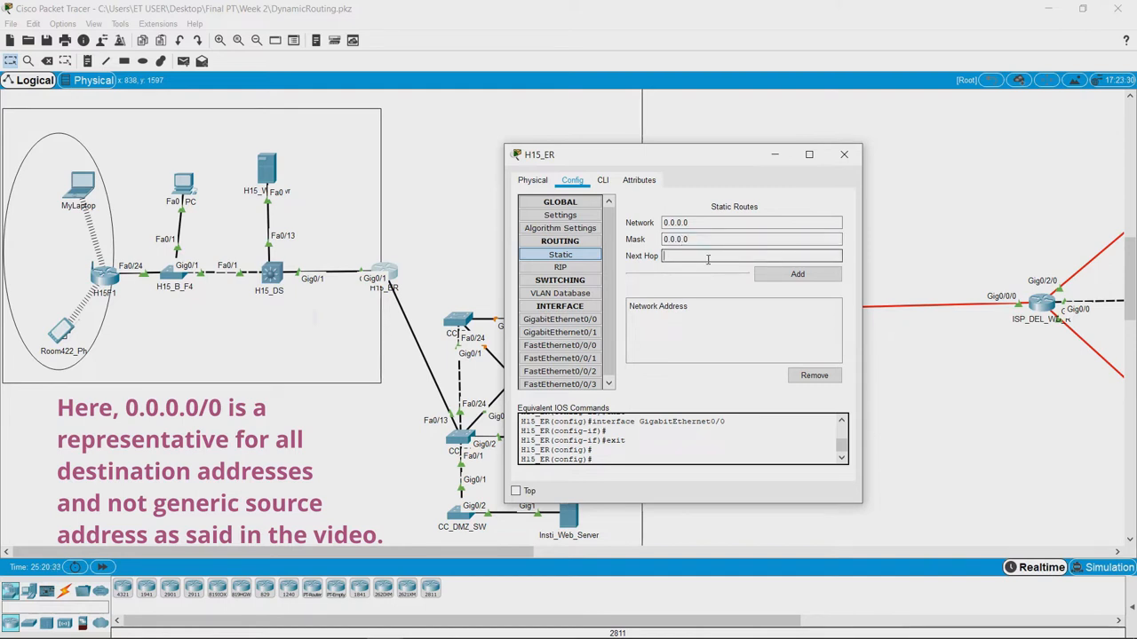
type("10.0.0.1")
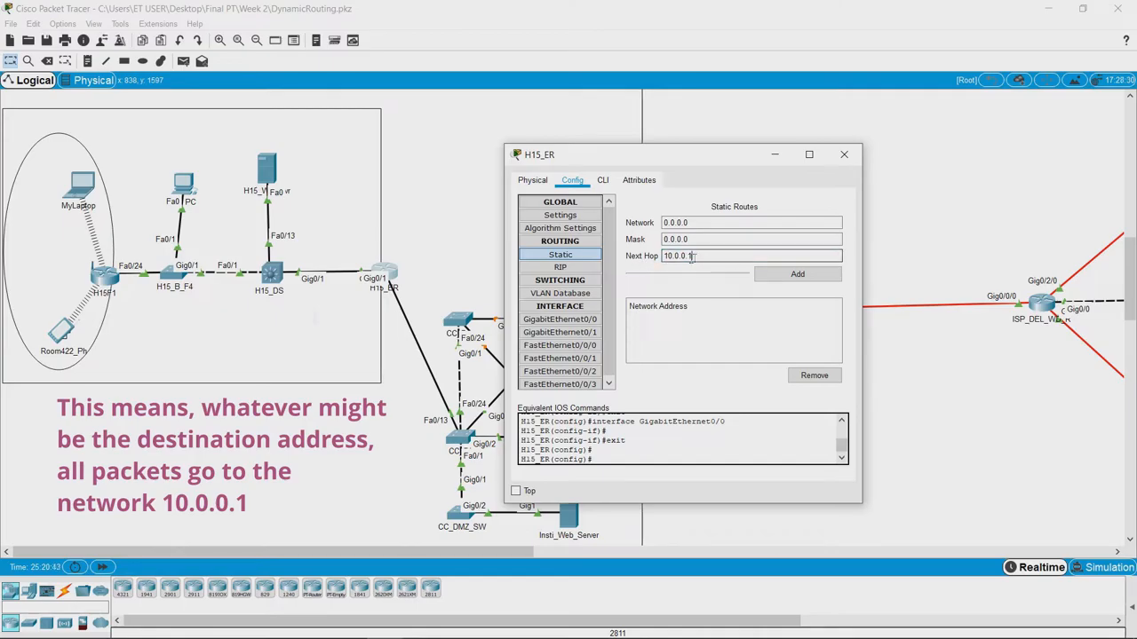
mouse_move(760, 270)
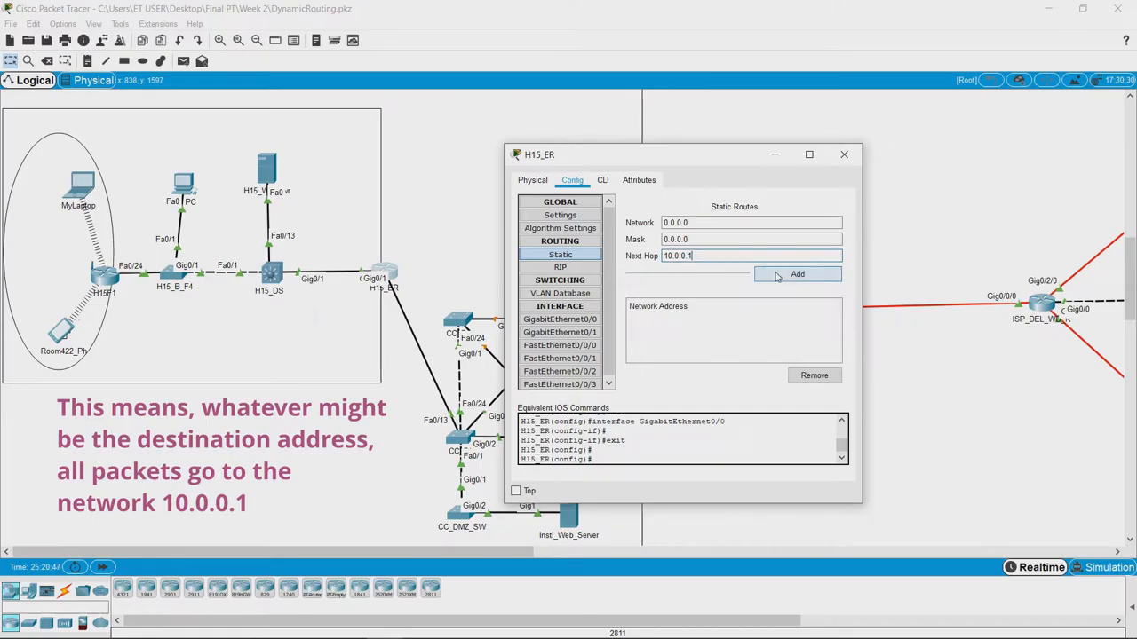
Step: Add the 0.0.0.0/0 via 10.0.0.1 route to H15_ER and close its window
left_click(796, 273)
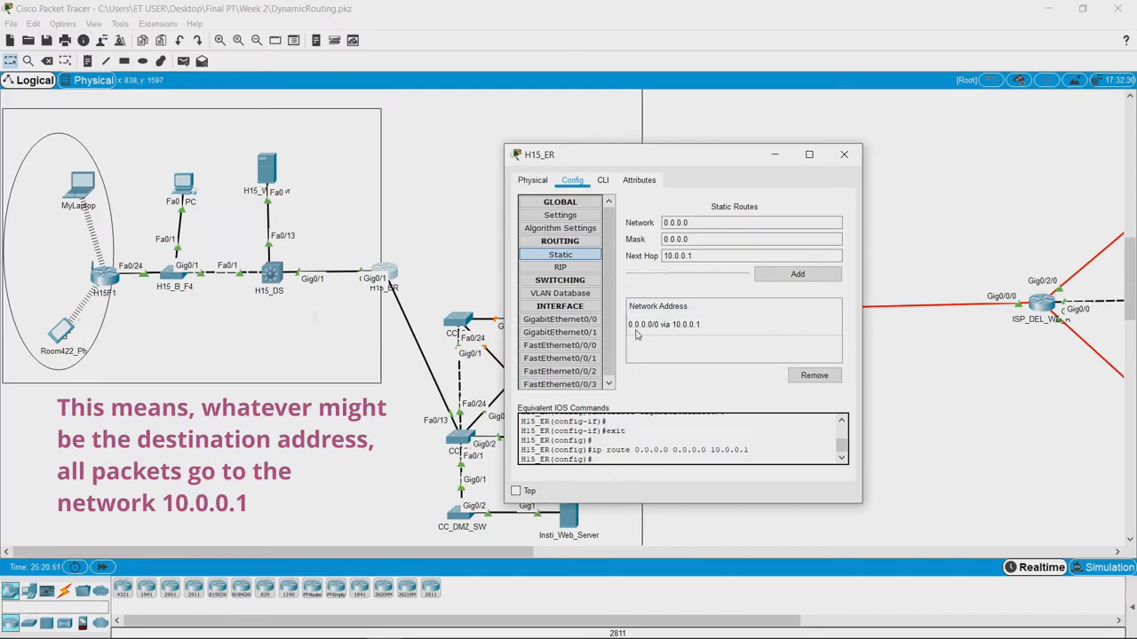
mouse_move(641, 334)
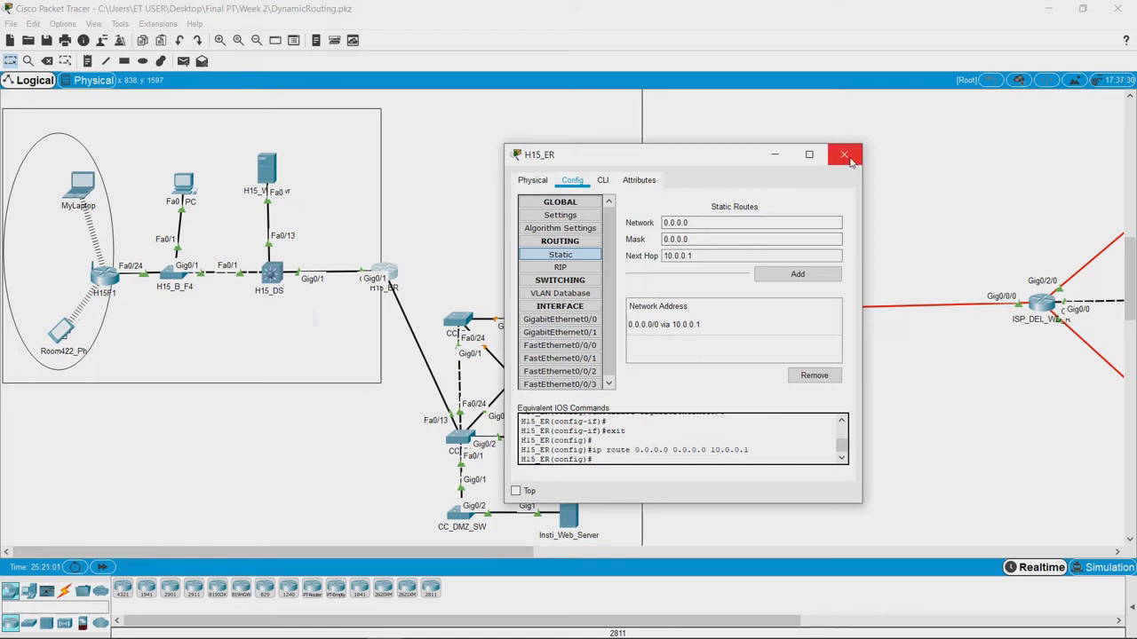
left_click(844, 155)
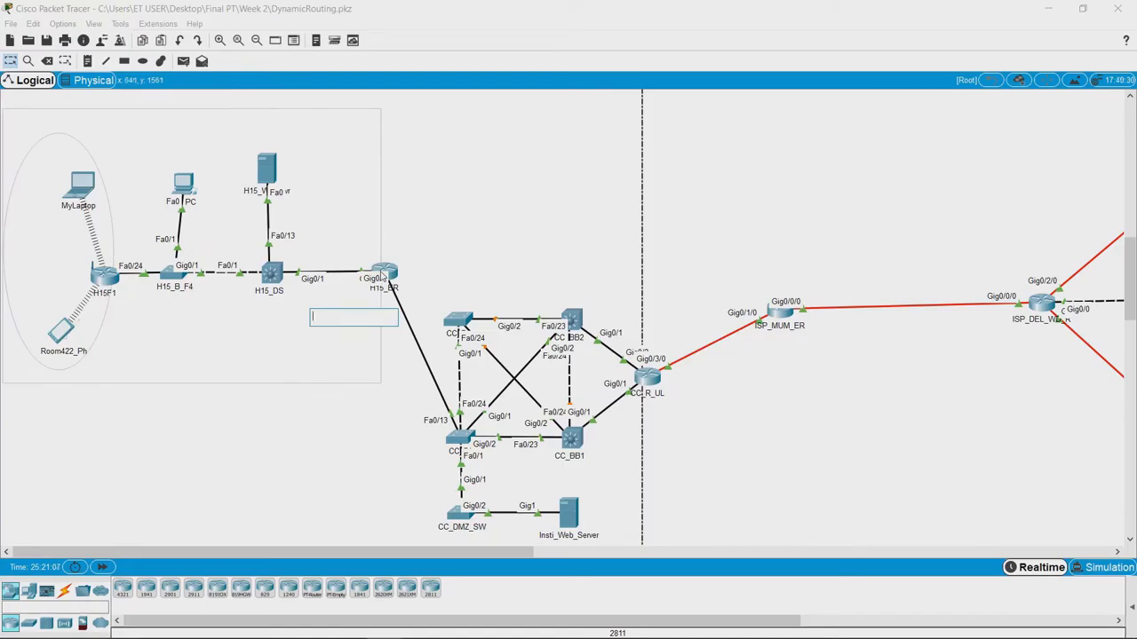
Step: Check the route in H15_ER's CLI, then remove the 0.0.0.0/0 via 10.0.0.1 static route
double_click(384, 273)
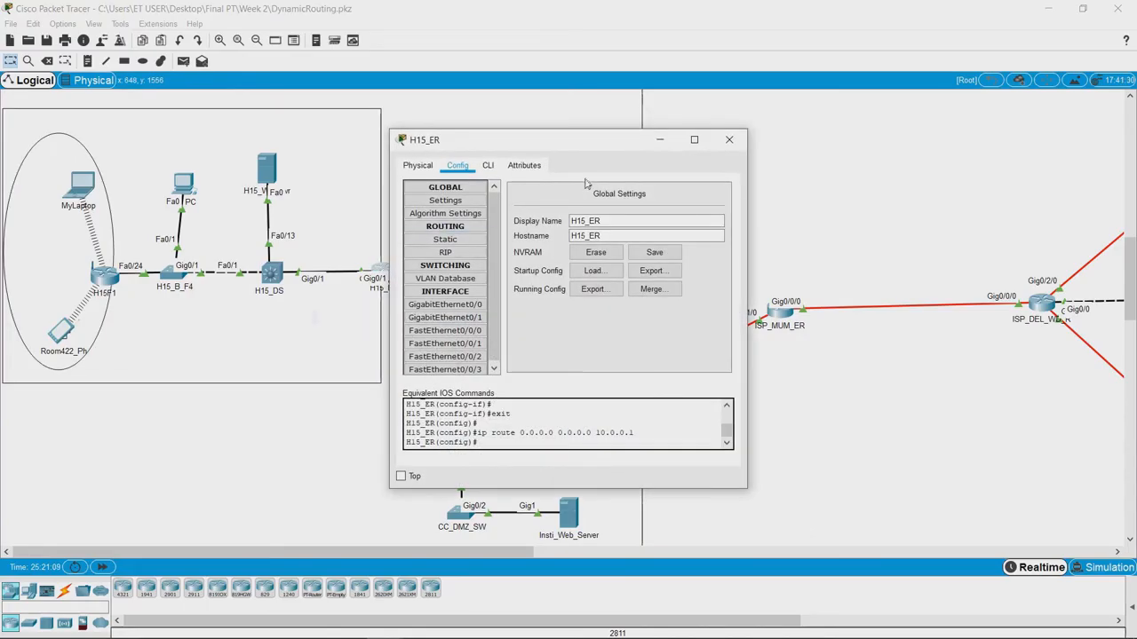
left_click(486, 165)
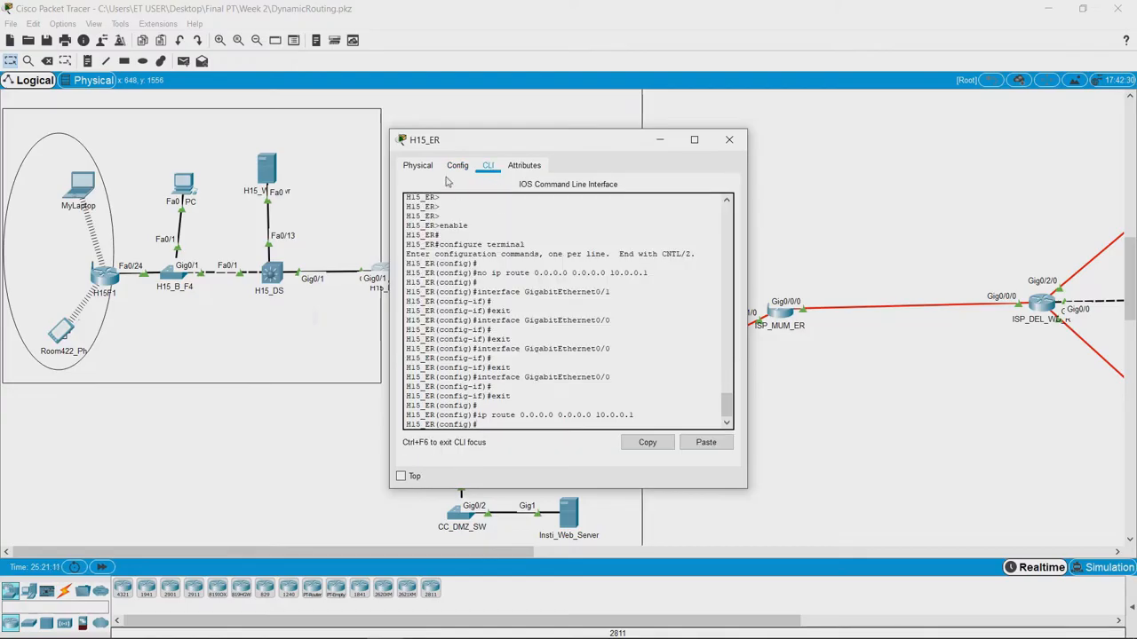
left_click(456, 165)
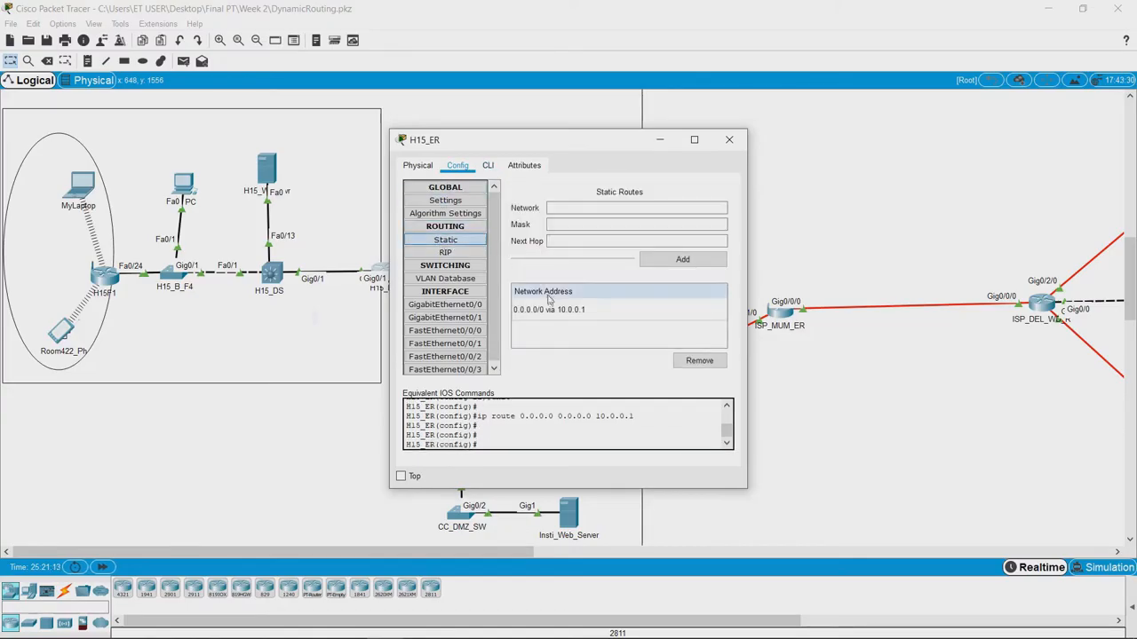
left_click(700, 361)
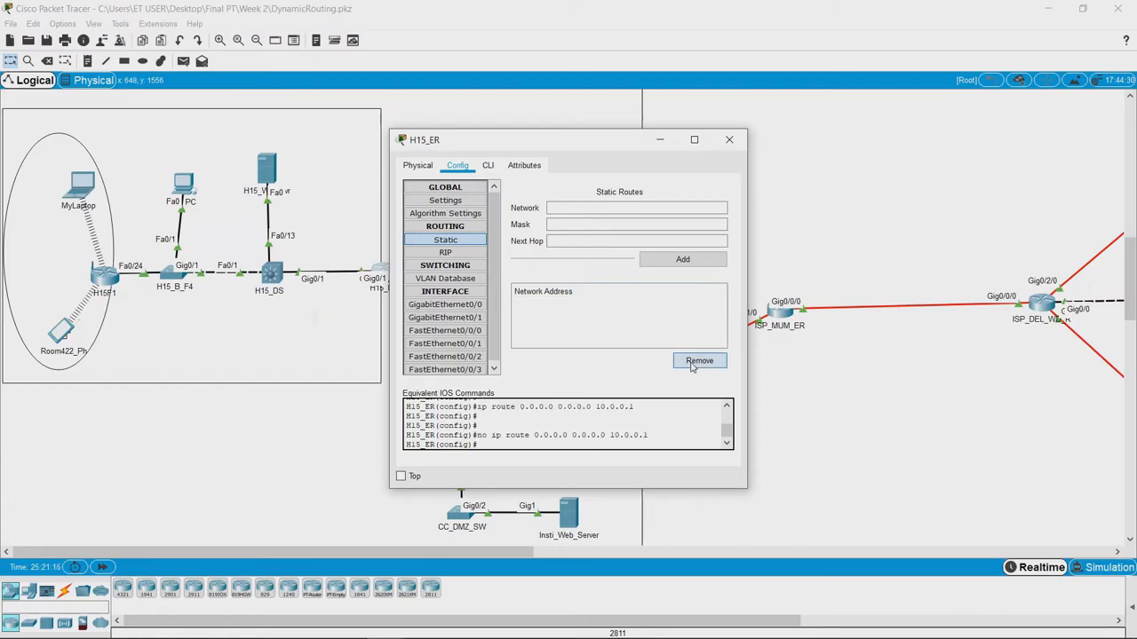
left_click(728, 139)
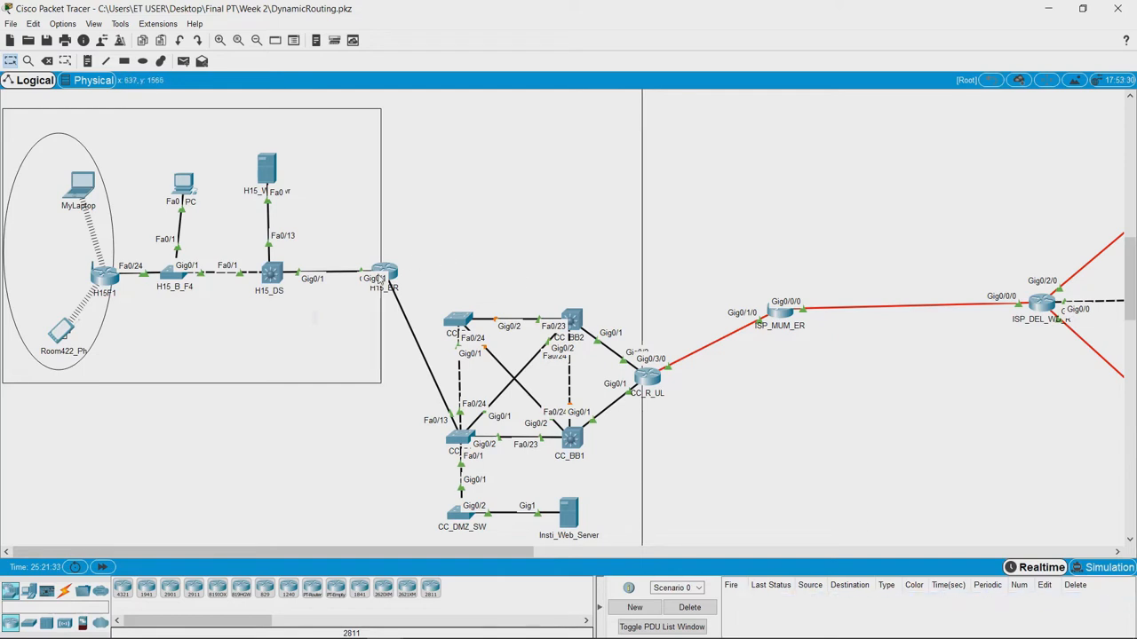
Step: Reopen H15_ER's configuration window on its global settings
left_click(384, 274)
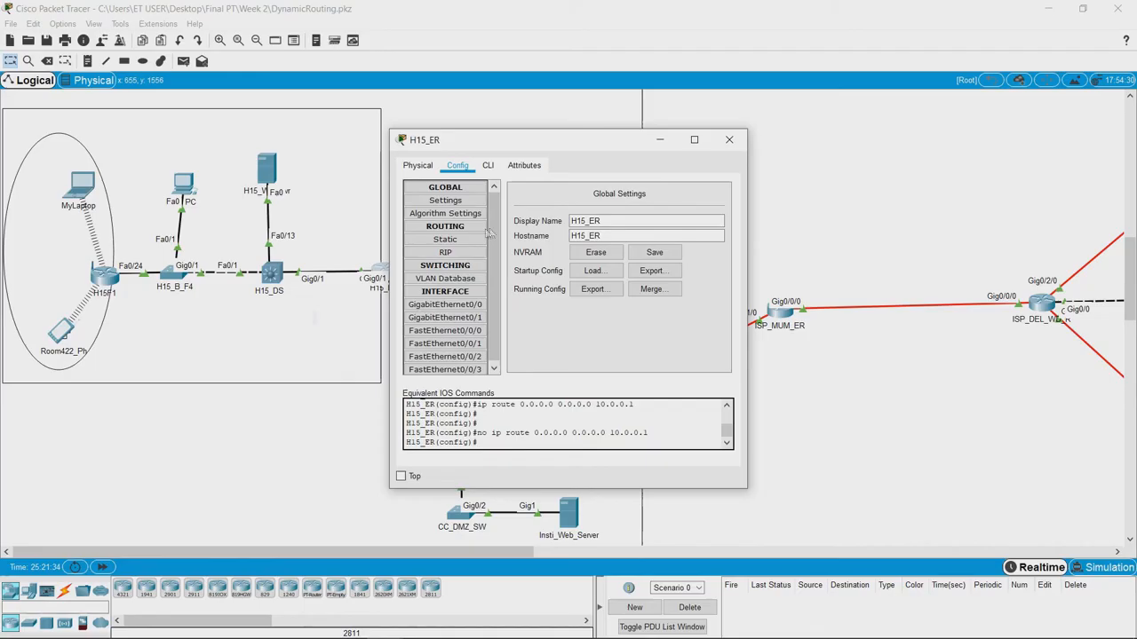
Step: Add static route 0.0.0.0 mask 0.0.0.0 via 10.0.0.1 to H15_ER again and close its window
left_click(444, 239)
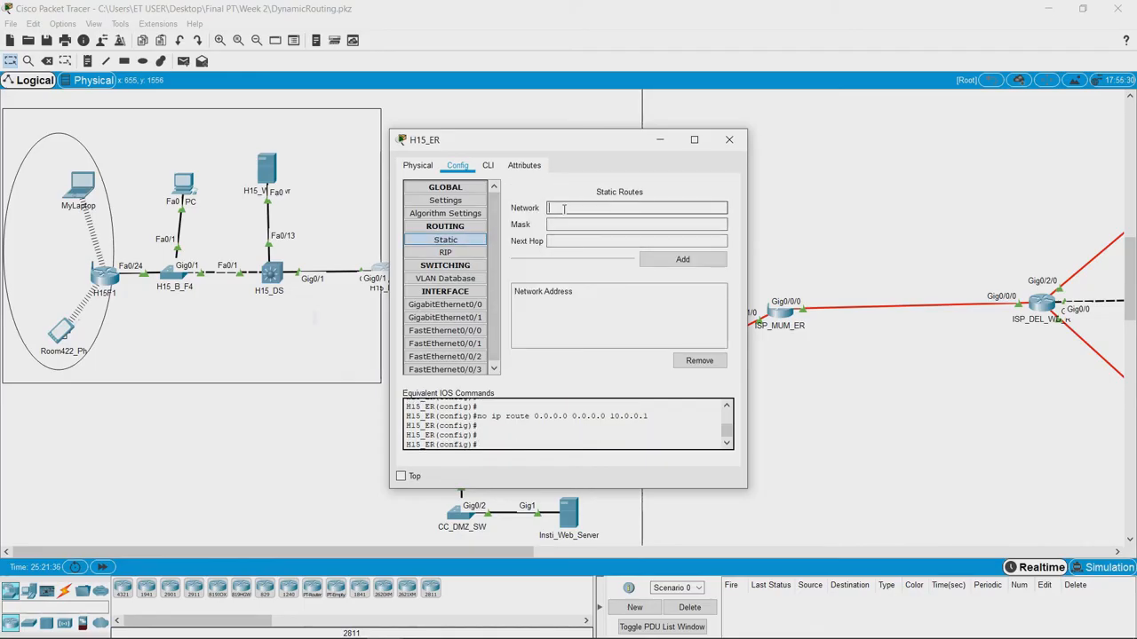
left_click(635, 208)
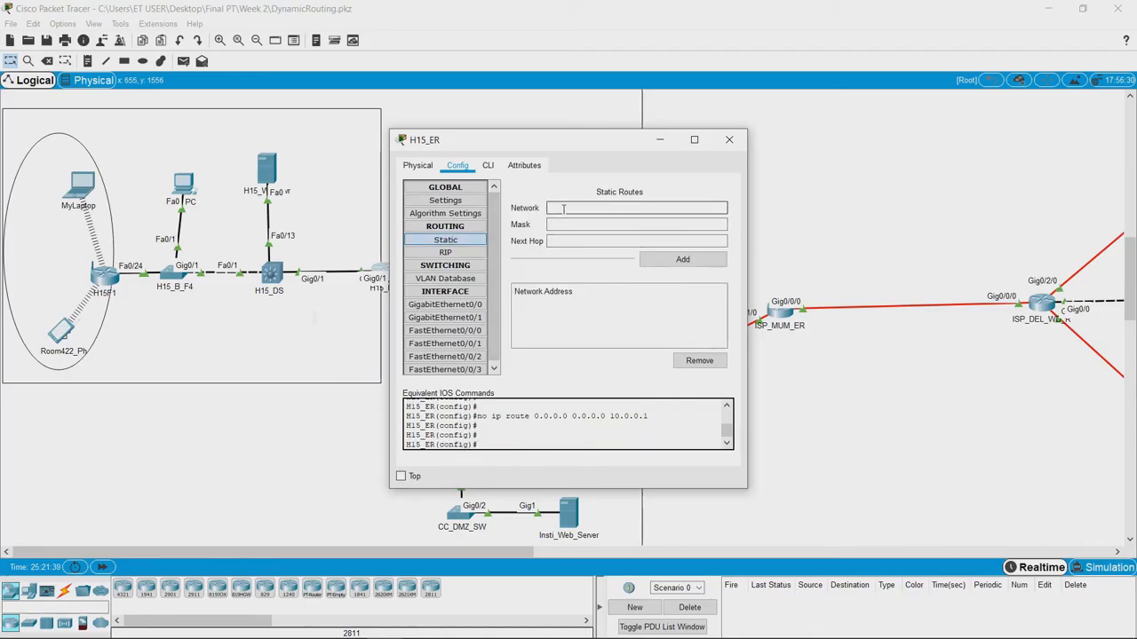
type("0.0.0.")
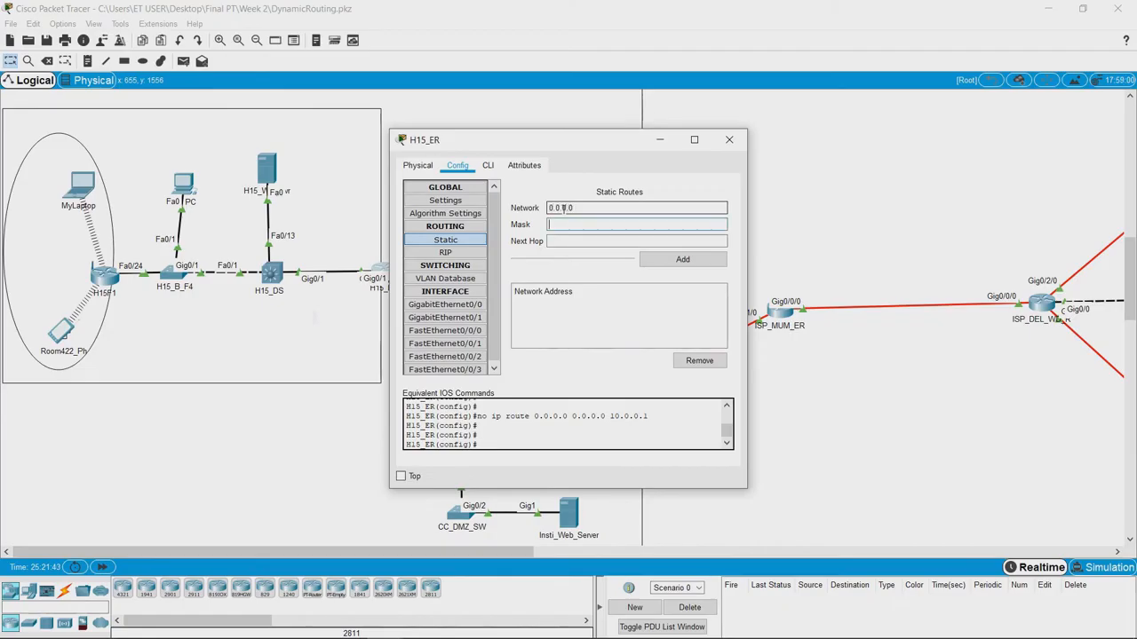
type("0.0.0.")
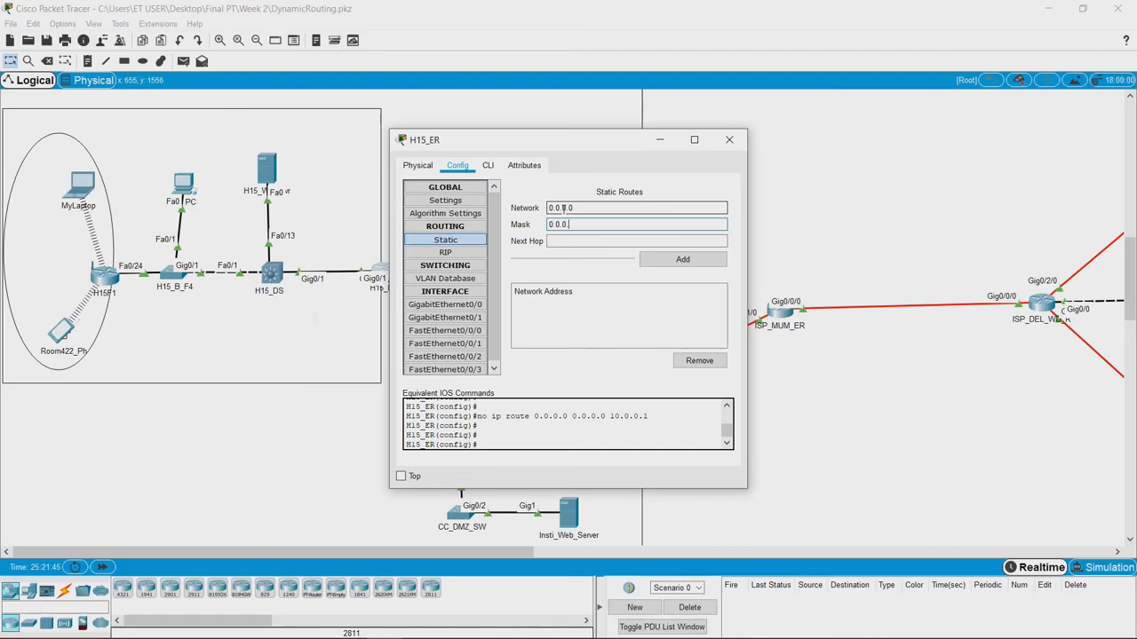
type("1")
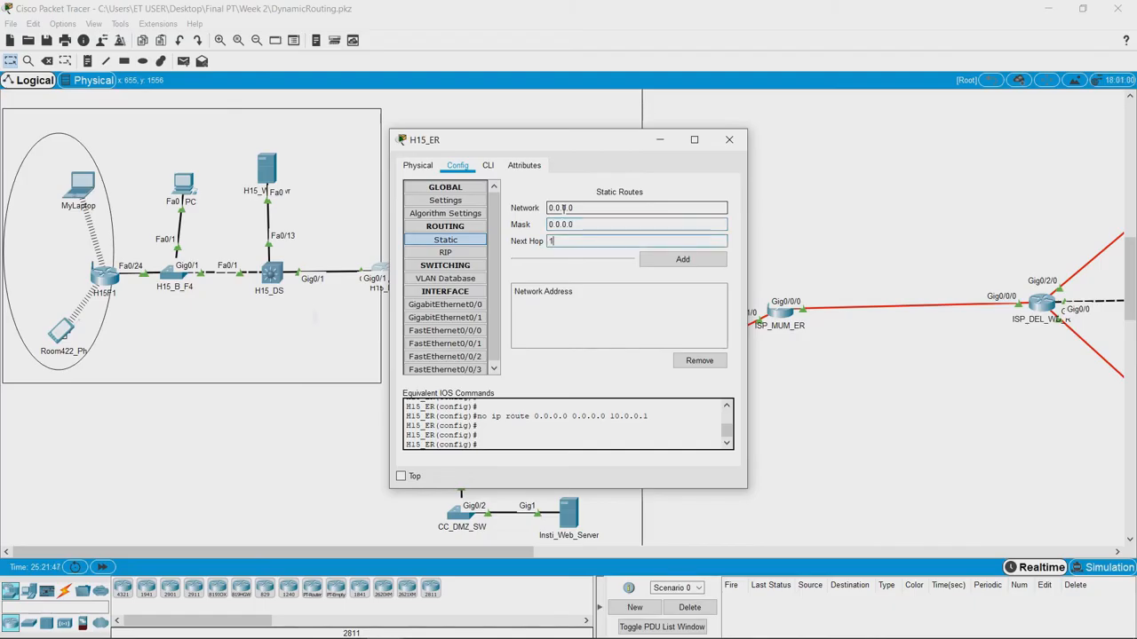
type("0.0.0.1")
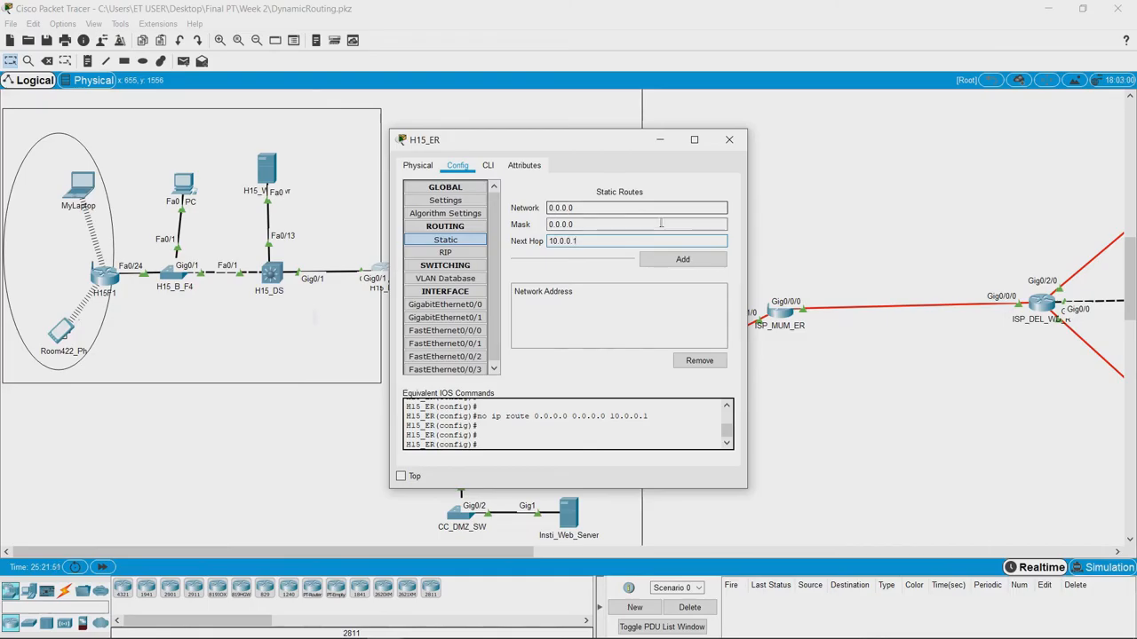
left_click(682, 260)
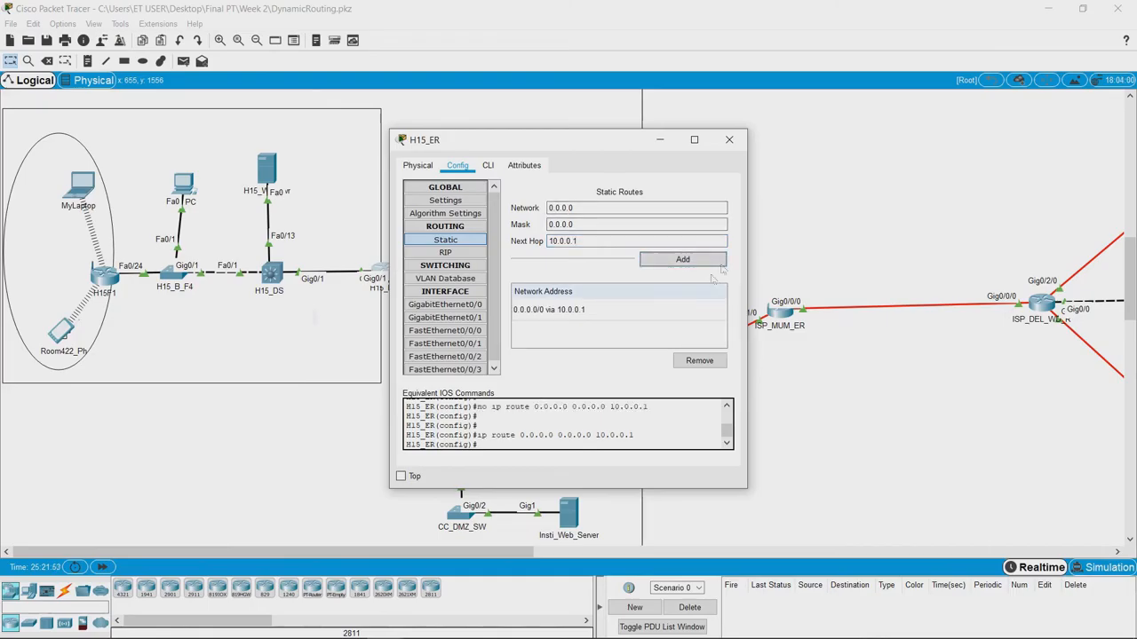
left_click(728, 139)
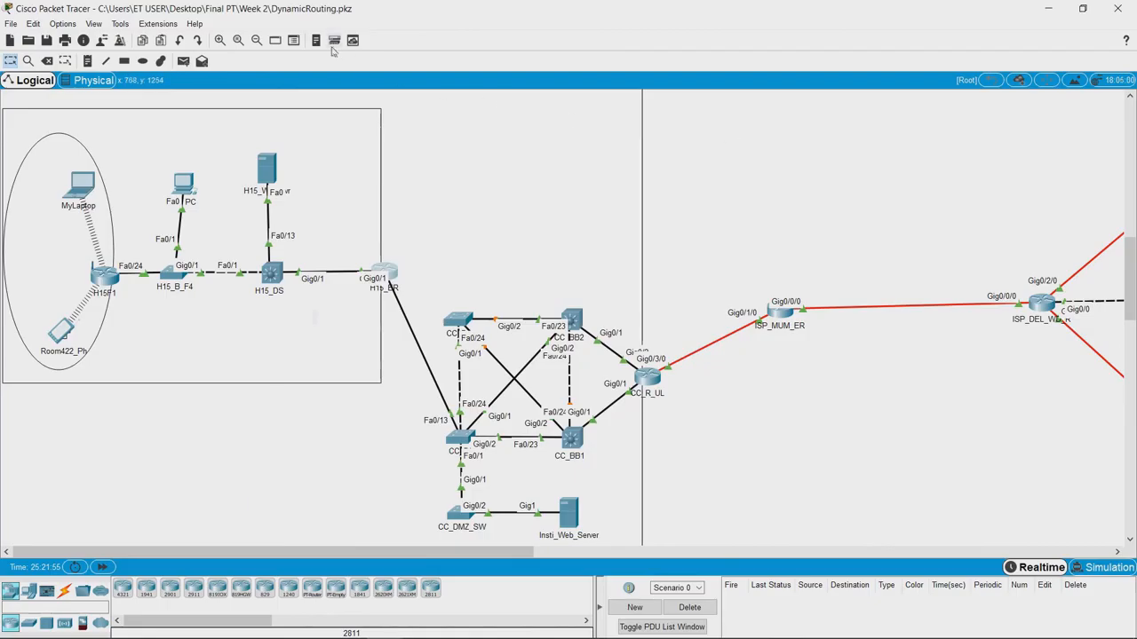